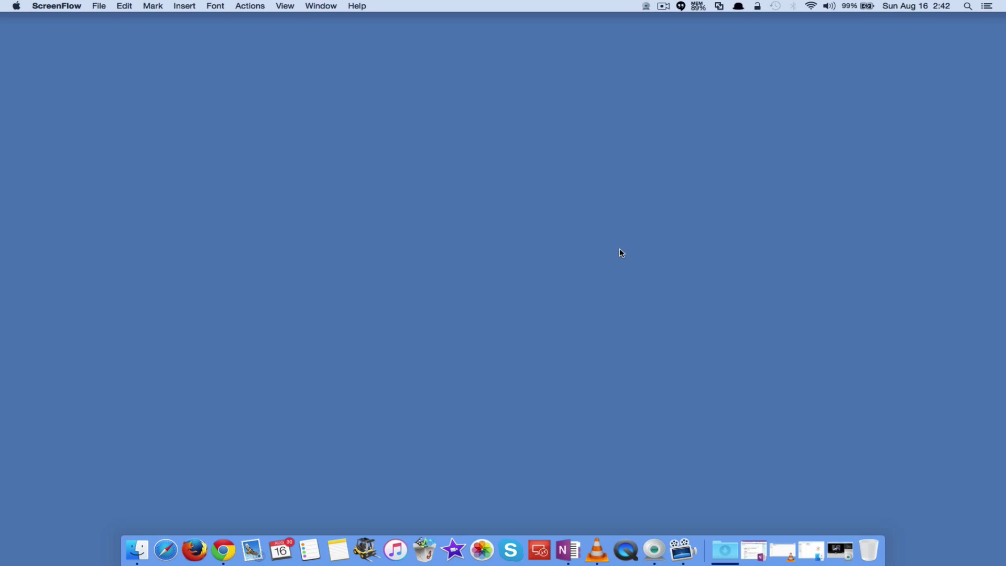
mouse_move(628, 268)
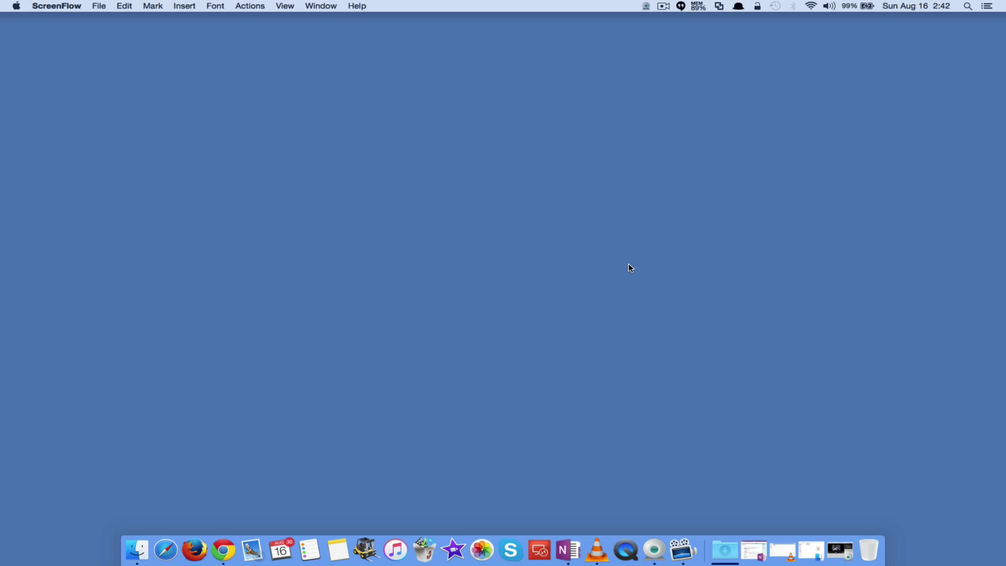
mouse_move(654, 551)
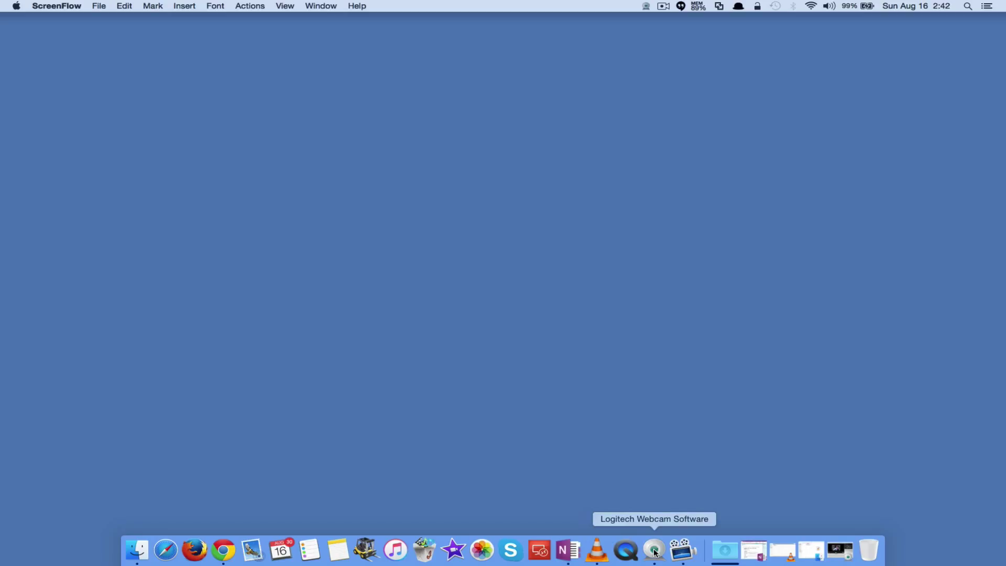
mouse_move(672, 506)
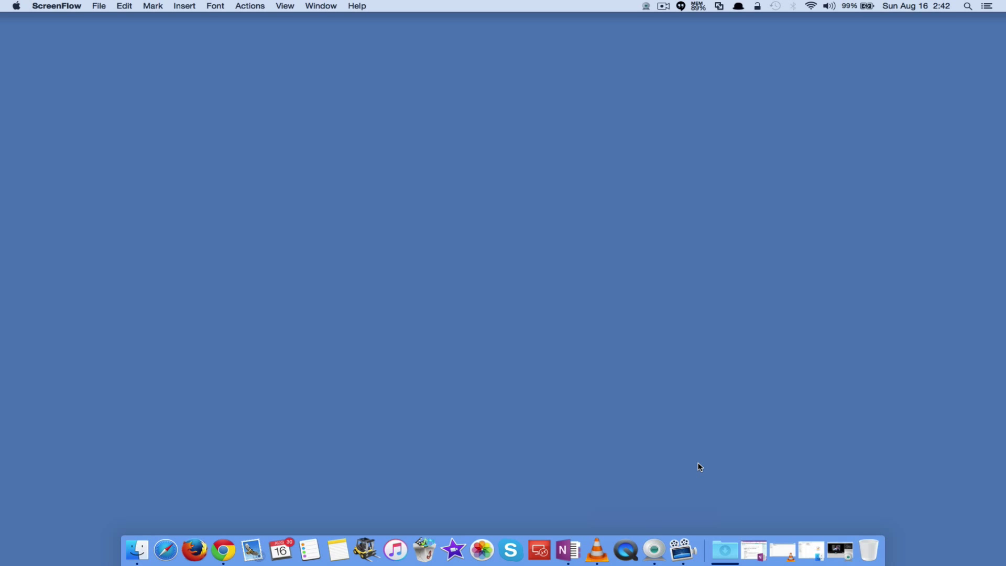
mouse_move(679, 478)
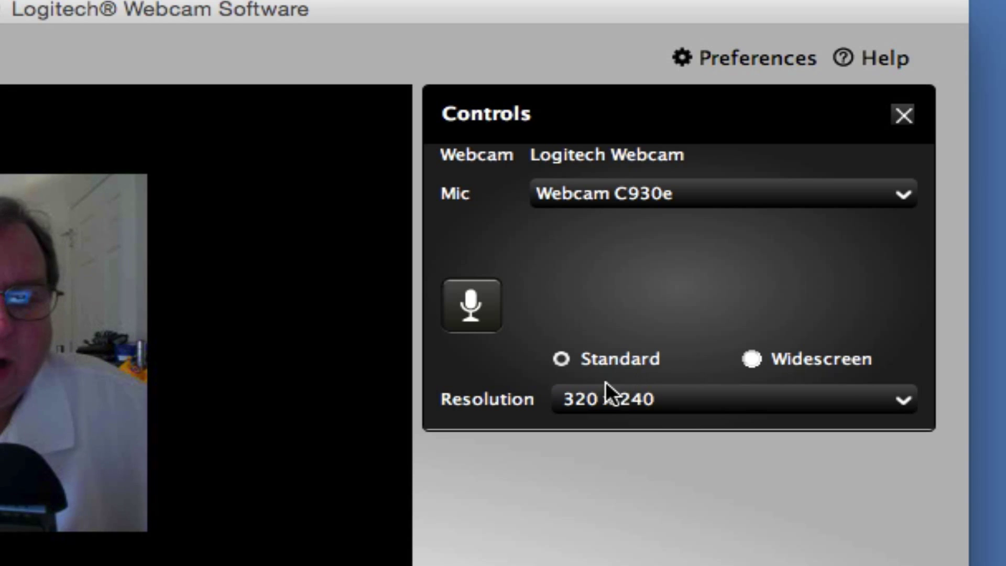
- Switch the webcam to widescreen 320 x 180 capture and close Logitech Webcam Software
left_click(731, 399)
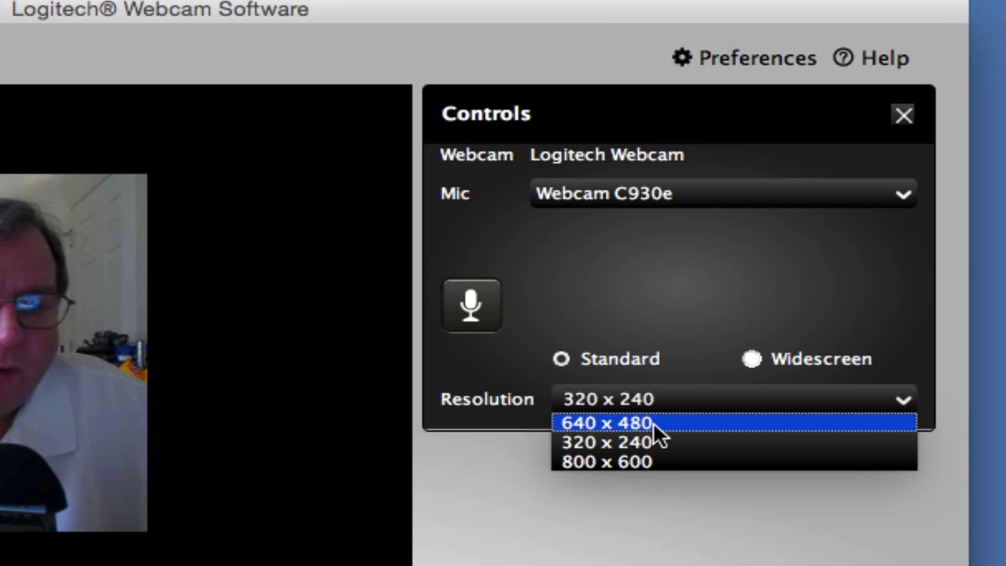
mouse_move(645, 462)
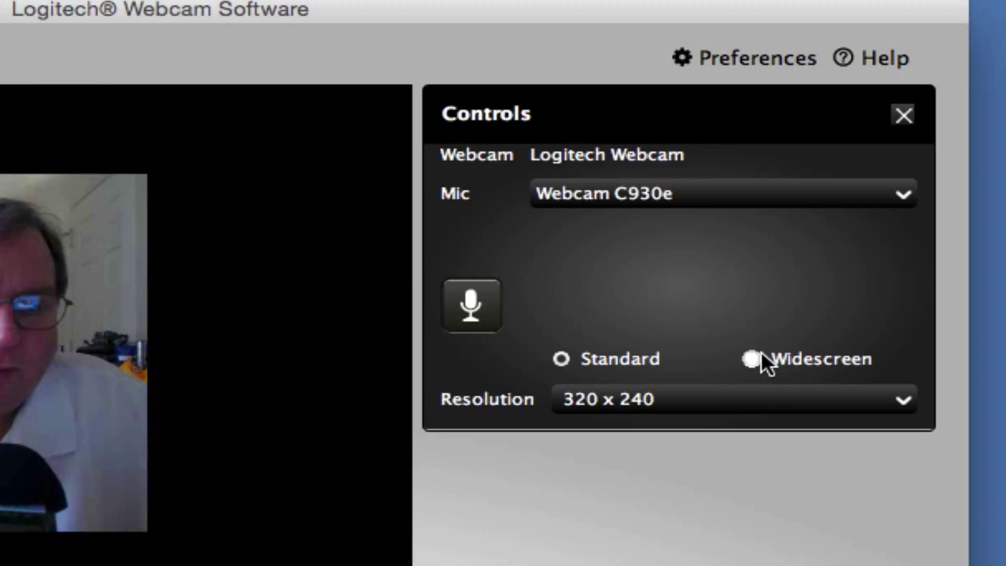
left_click(751, 358)
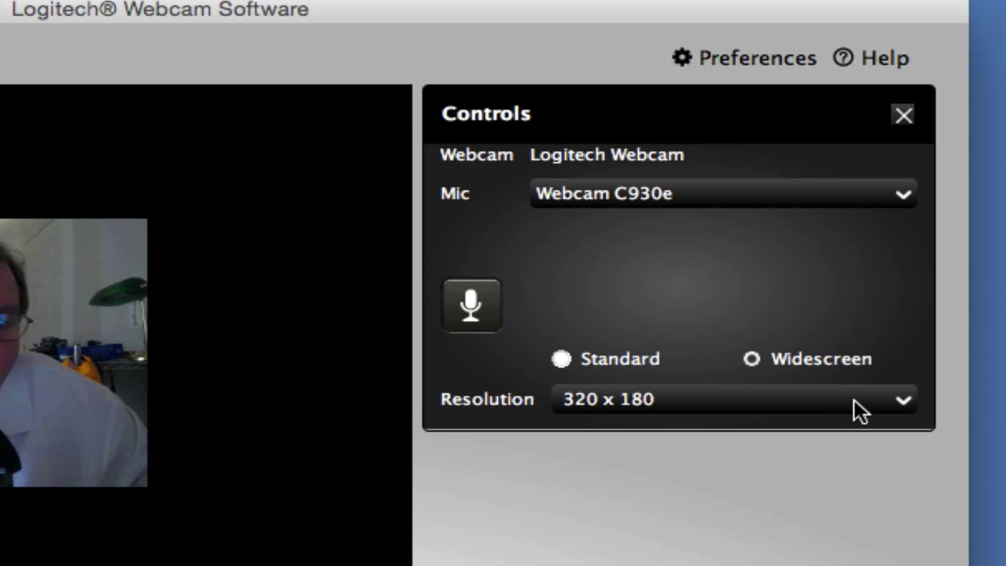
left_click(731, 399)
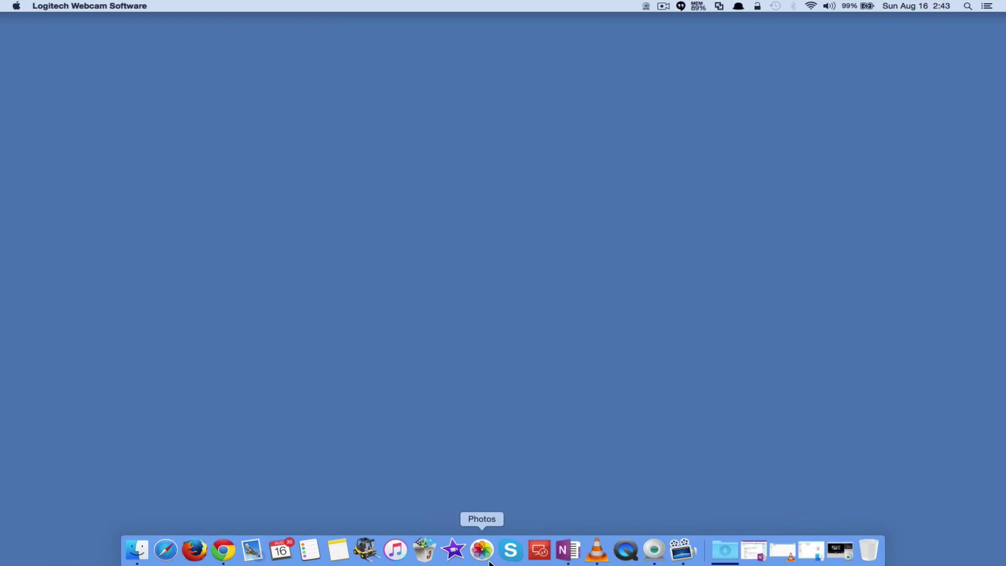
- Browse the example videos folder, previewing the standard 320 240 recording's dimensions, then close it
left_click(137, 549)
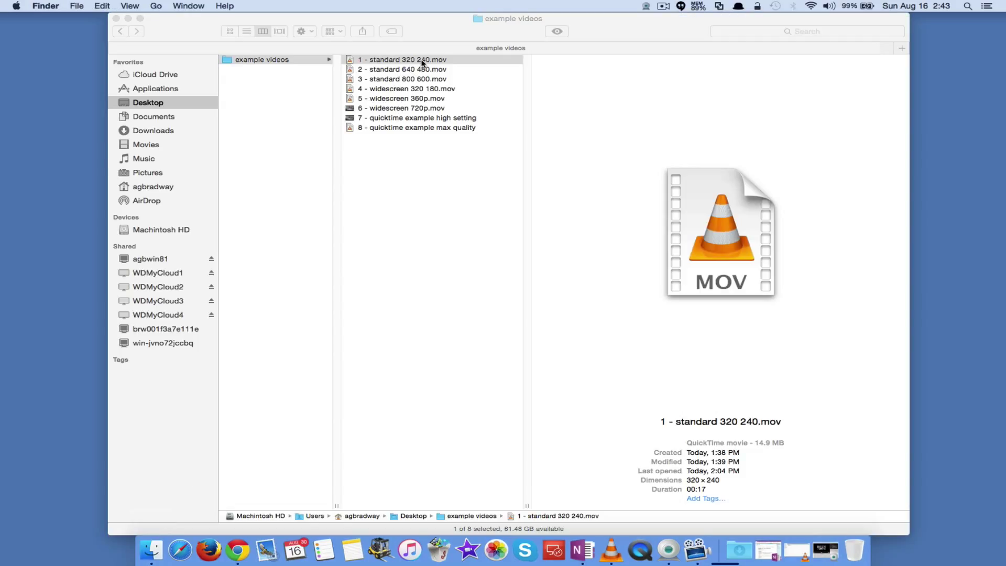
left_click(402, 59)
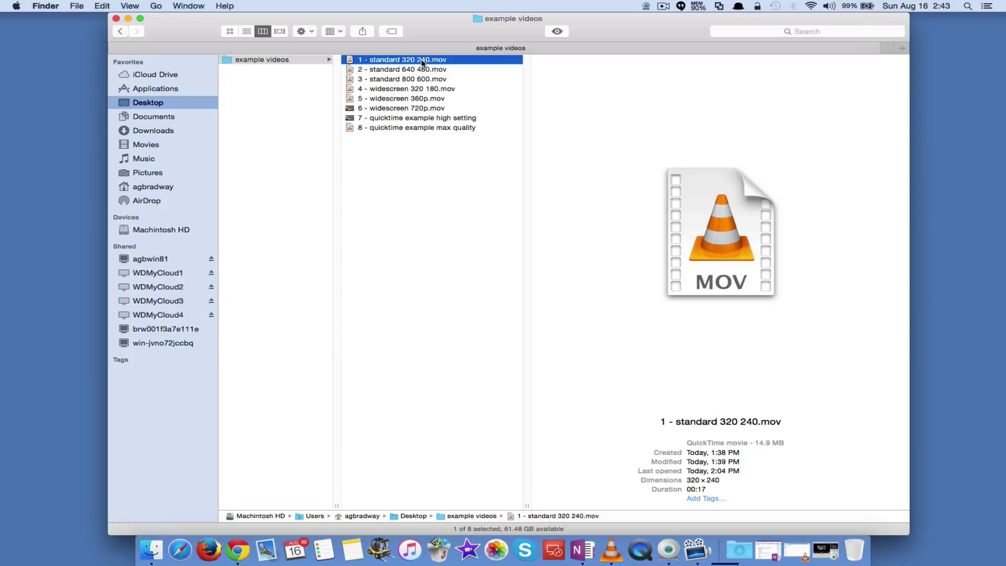
left_click(402, 59)
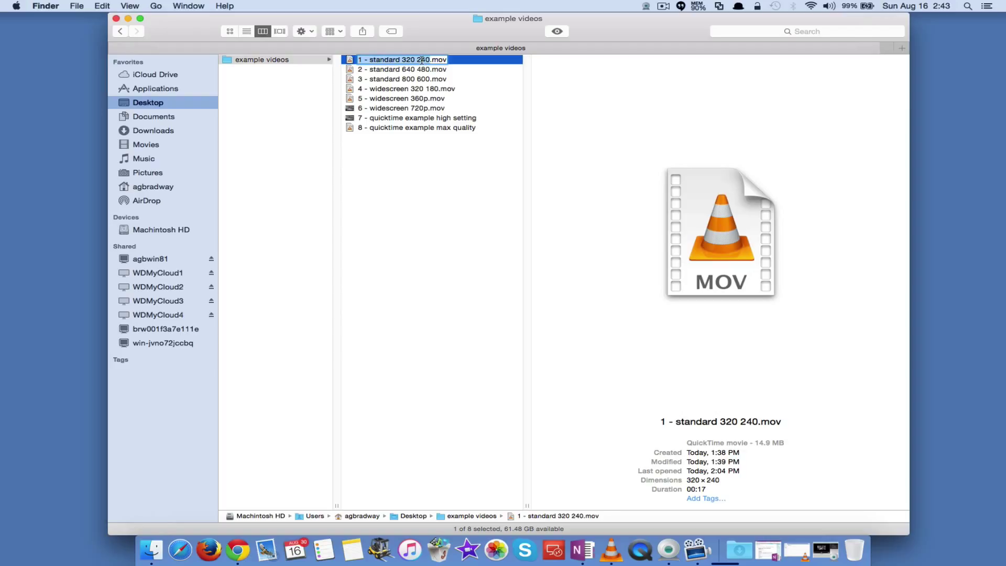
mouse_move(557, 153)
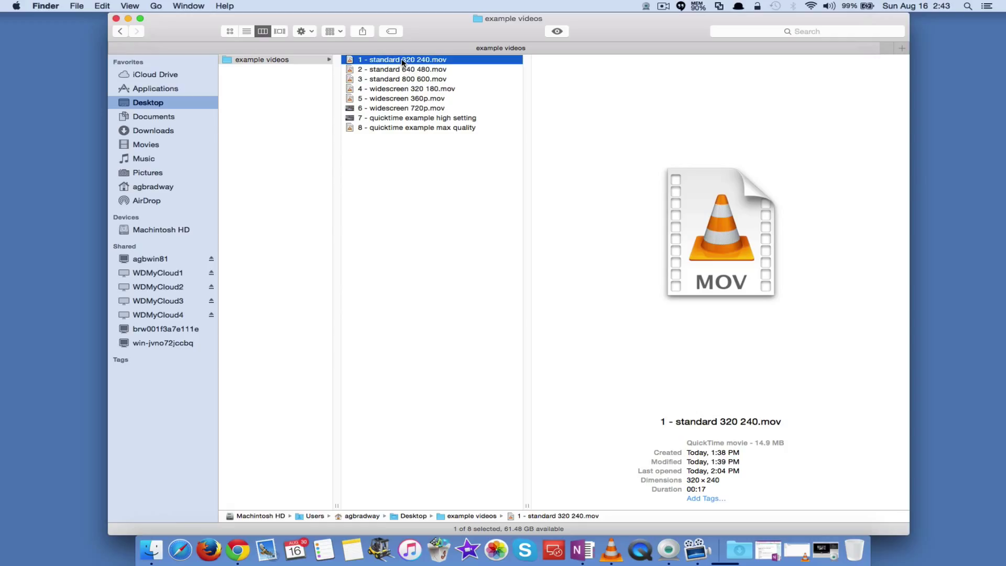
left_click(128, 18)
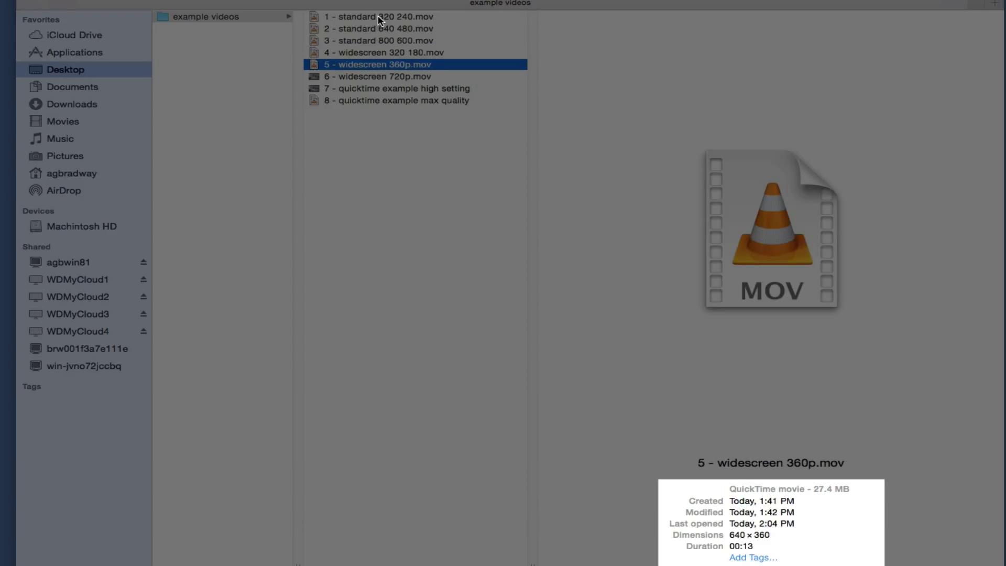
left_click(378, 75)
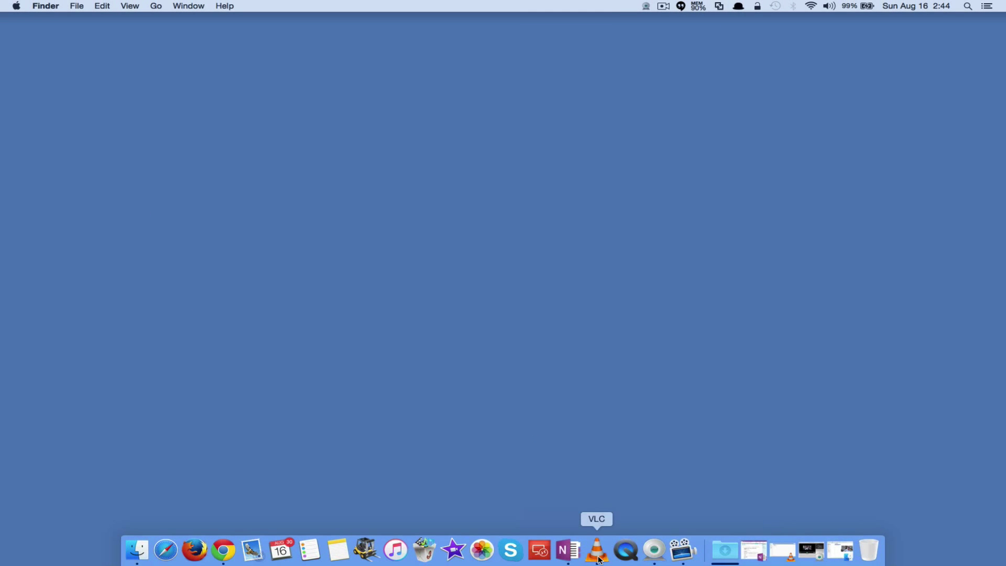
- Play the first standard 320 240 recording from VLC's playlist, then close VLC
left_click(596, 550)
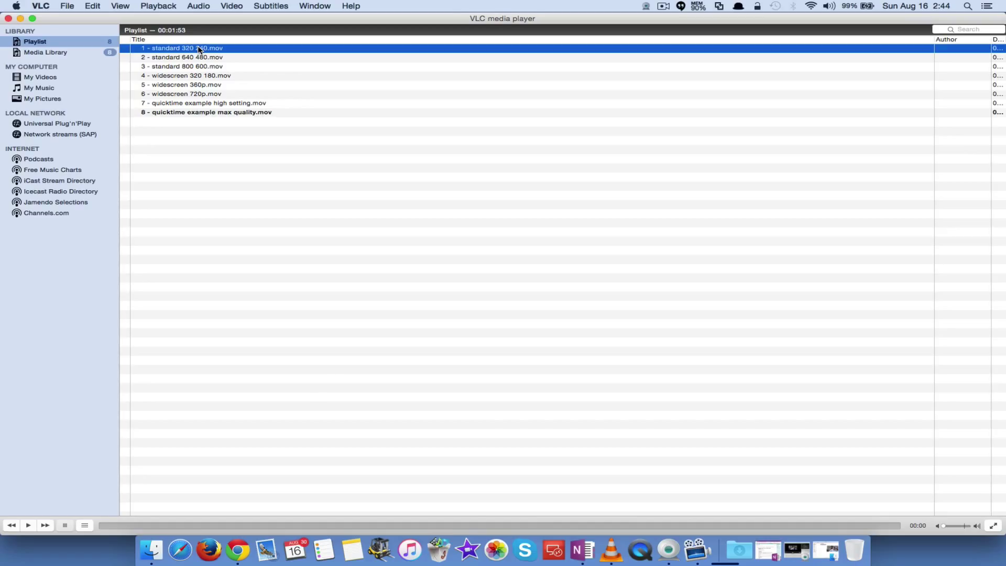
double_click(183, 48)
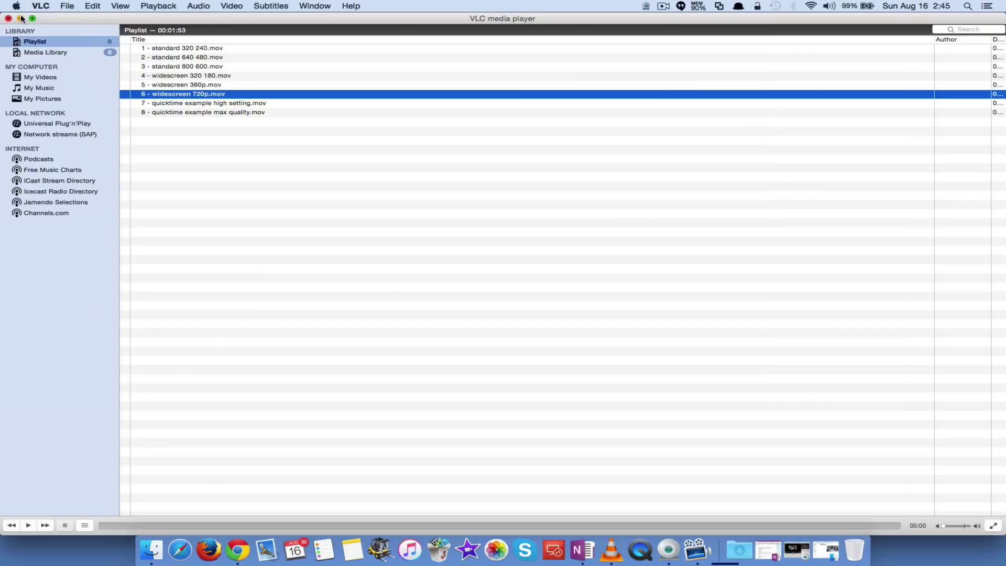
left_click(7, 18)
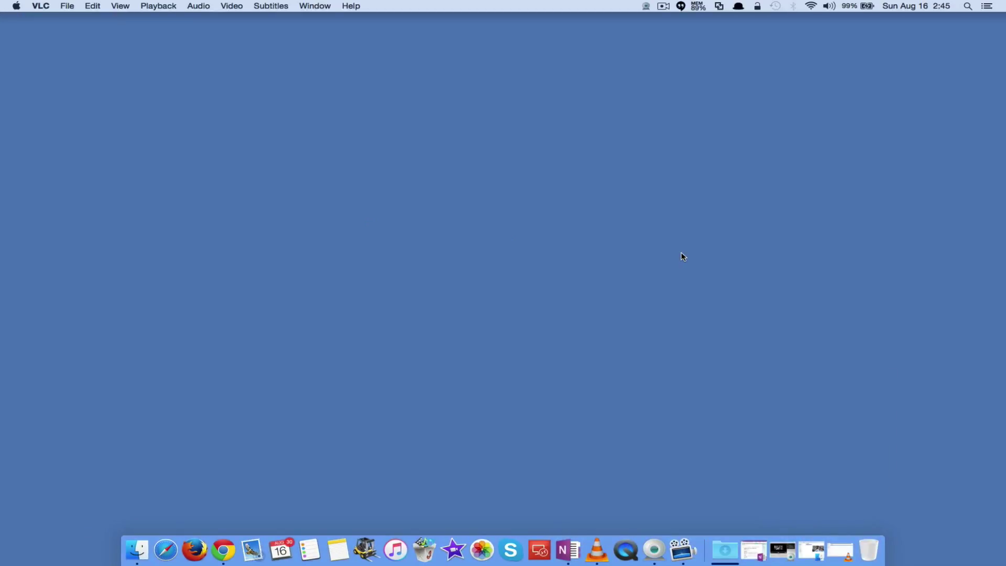
mouse_move(682, 262)
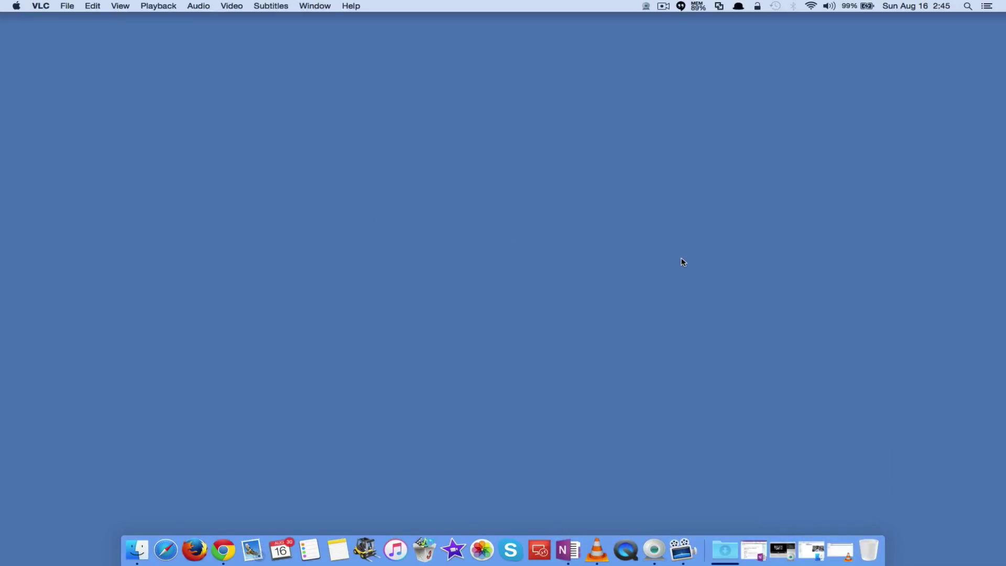
mouse_move(650, 497)
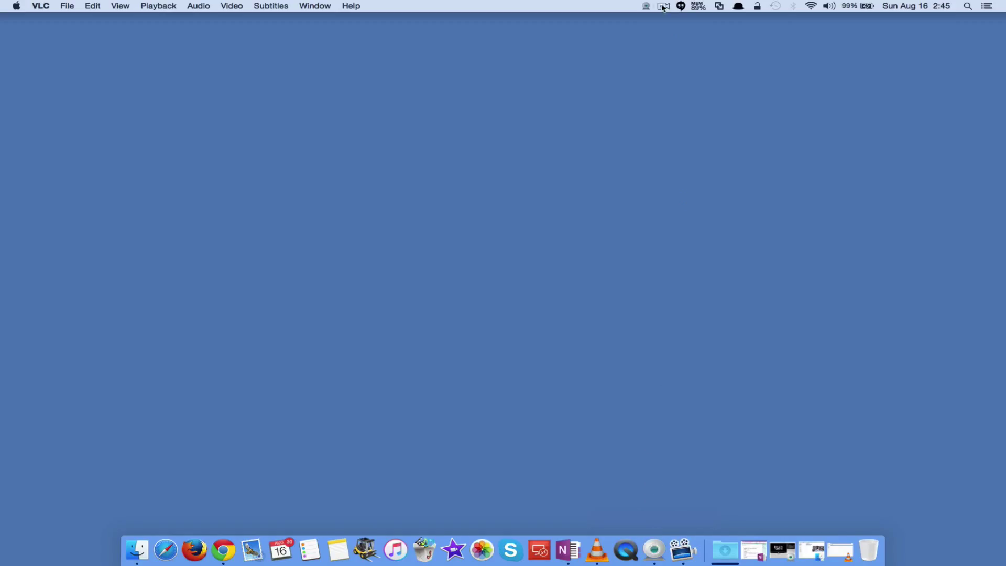
left_click(646, 6)
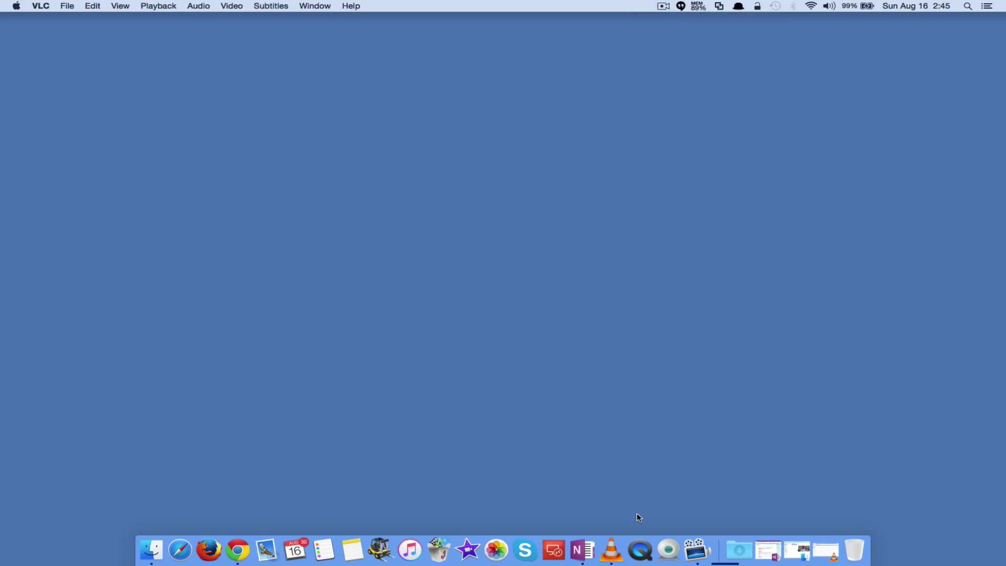
mouse_move(640, 549)
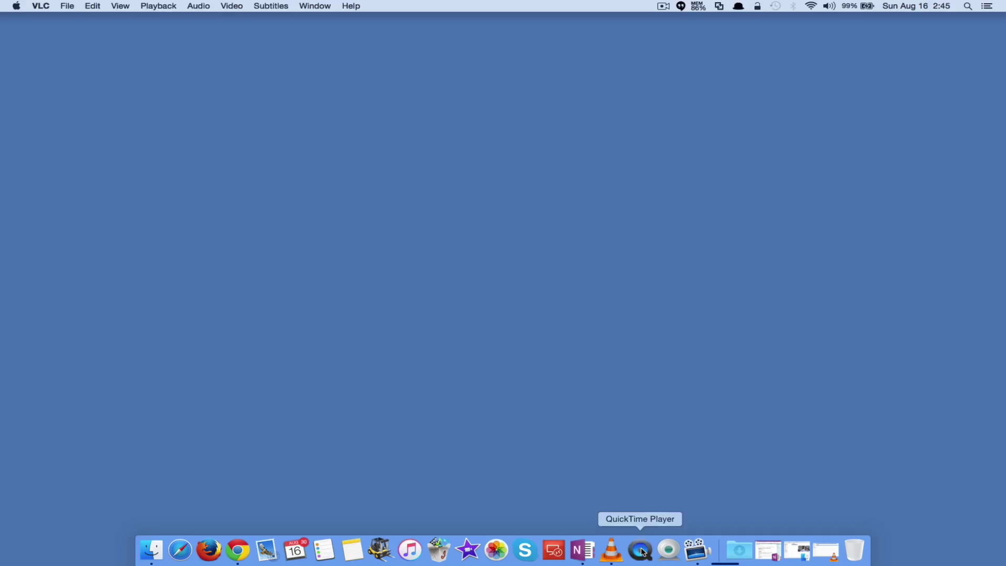
left_click(640, 550)
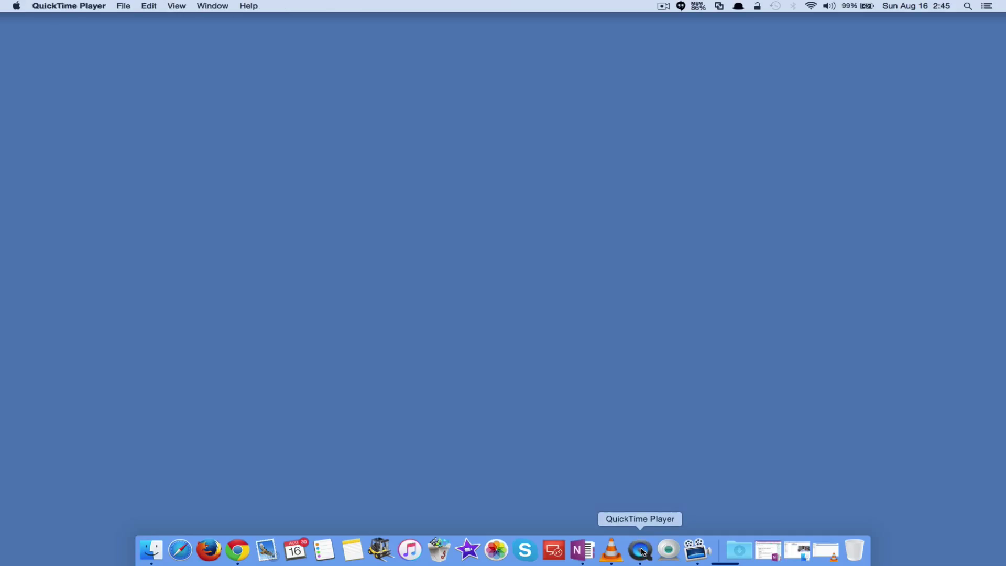
mouse_move(162, 6)
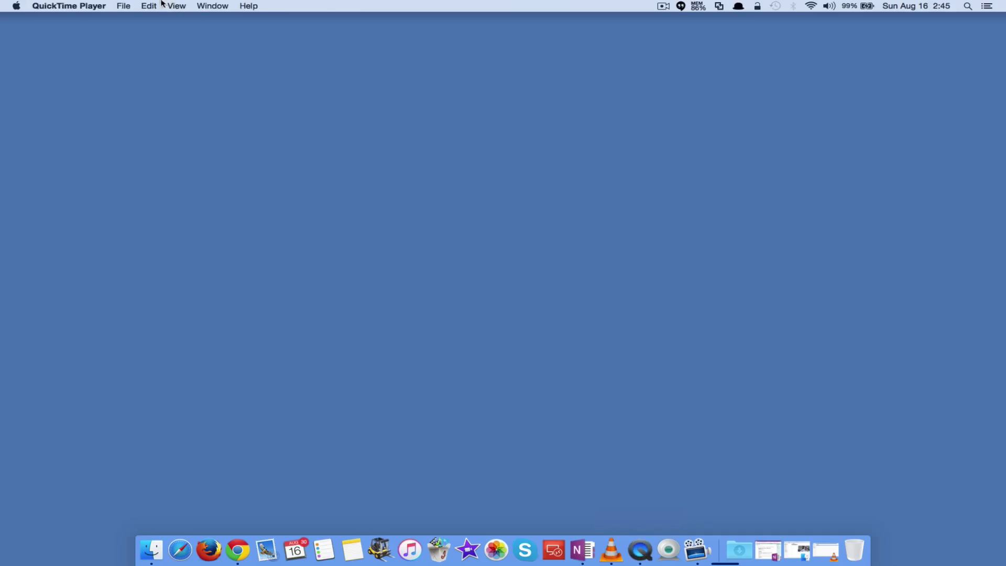
- Start a QuickTime new movie recording to view the live webcam, then close it
left_click(123, 6)
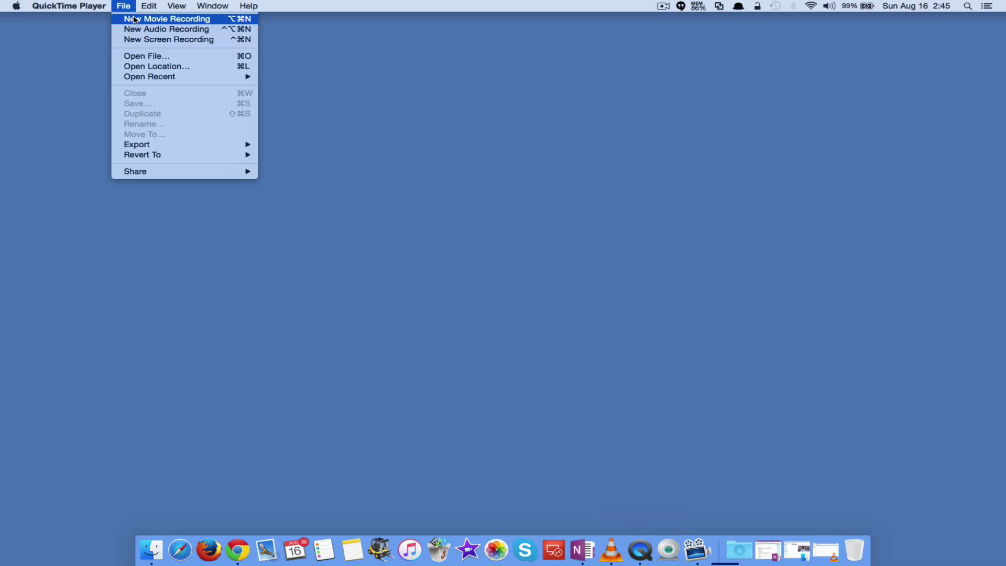
left_click(171, 18)
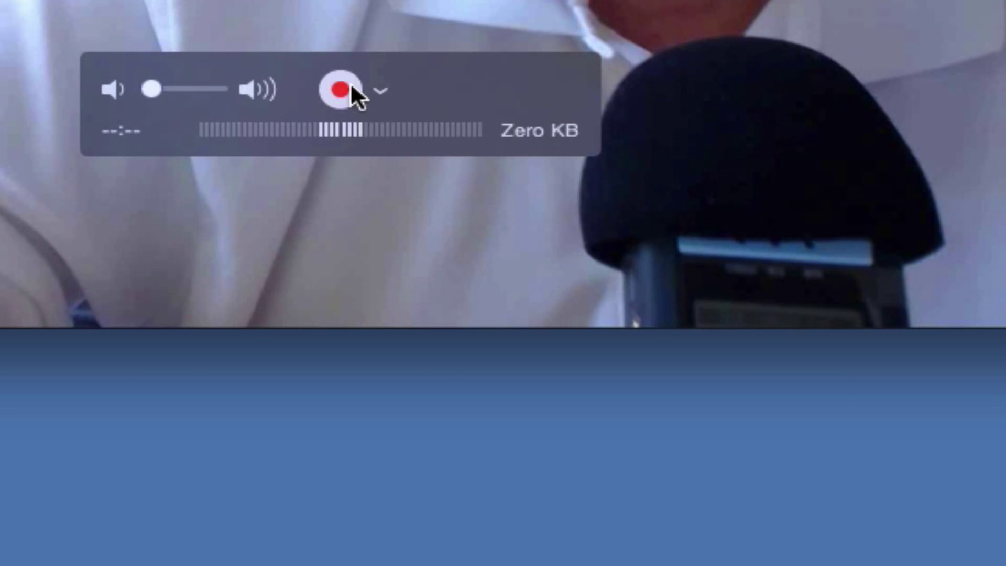
left_click(381, 89)
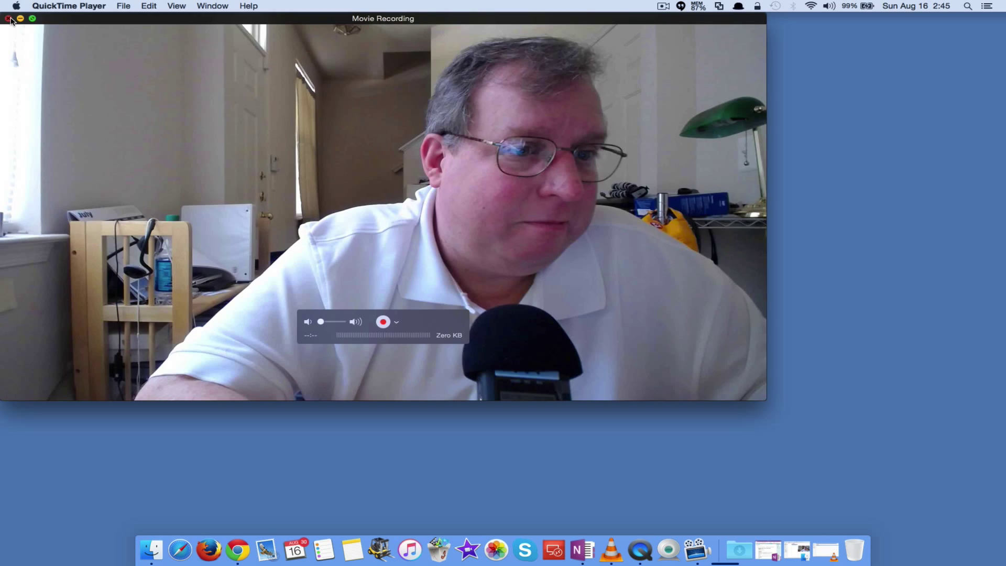
left_click(7, 18)
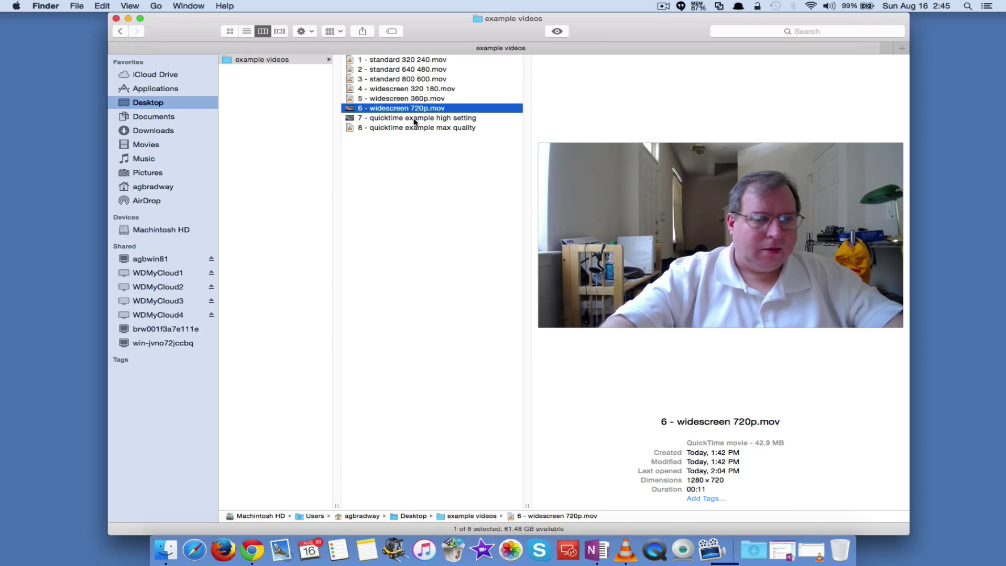
- Select '8 - quicktime example max quality' to preview its 1920 × 1080, 283.2 MB details
left_click(418, 117)
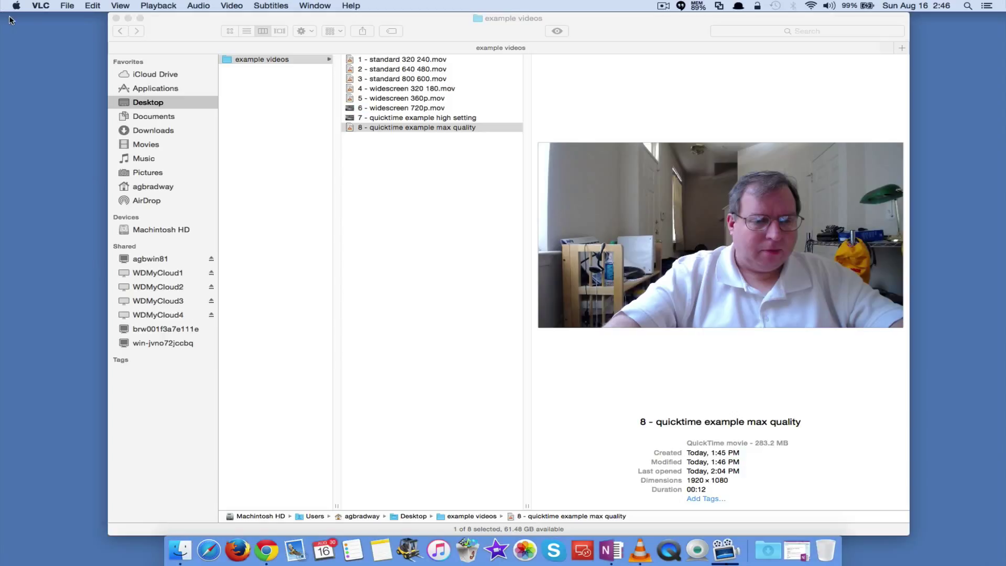
mouse_move(491, 266)
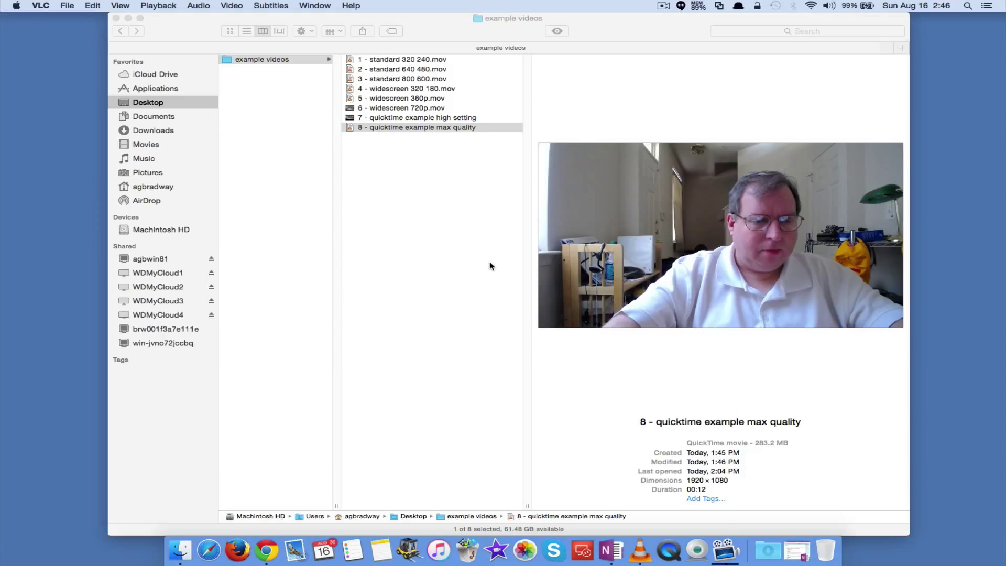
mouse_move(466, 200)
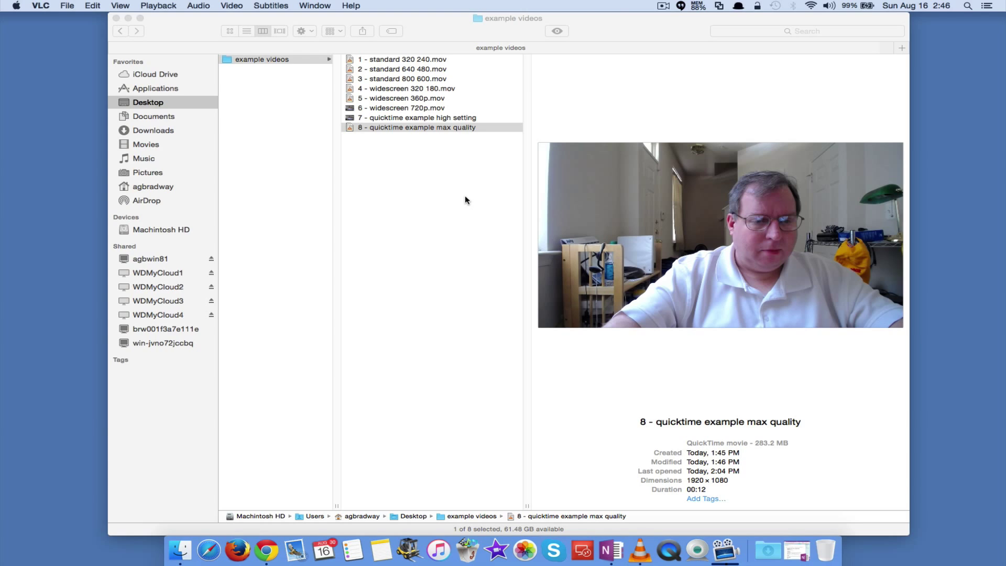
mouse_move(456, 138)
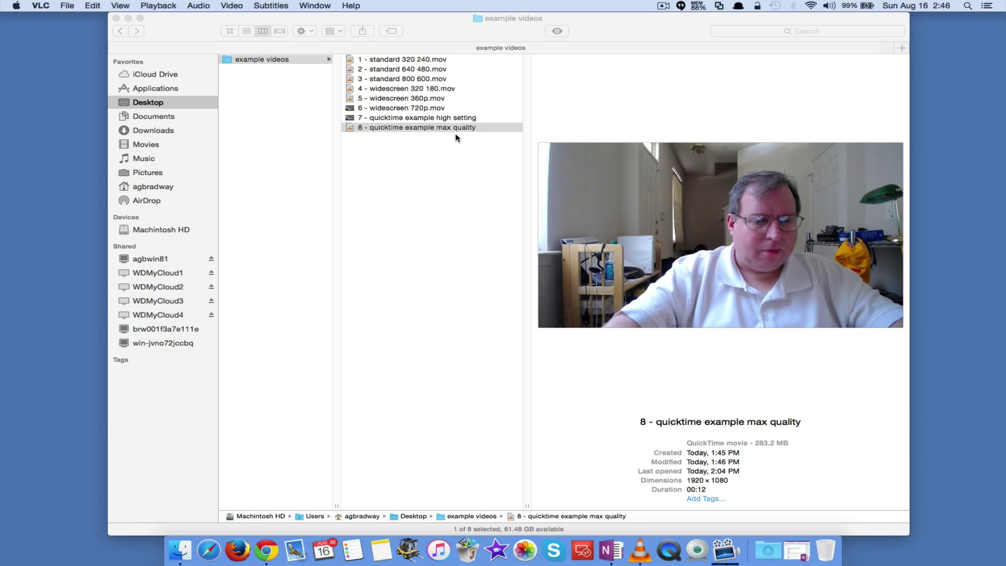
mouse_move(556, 528)
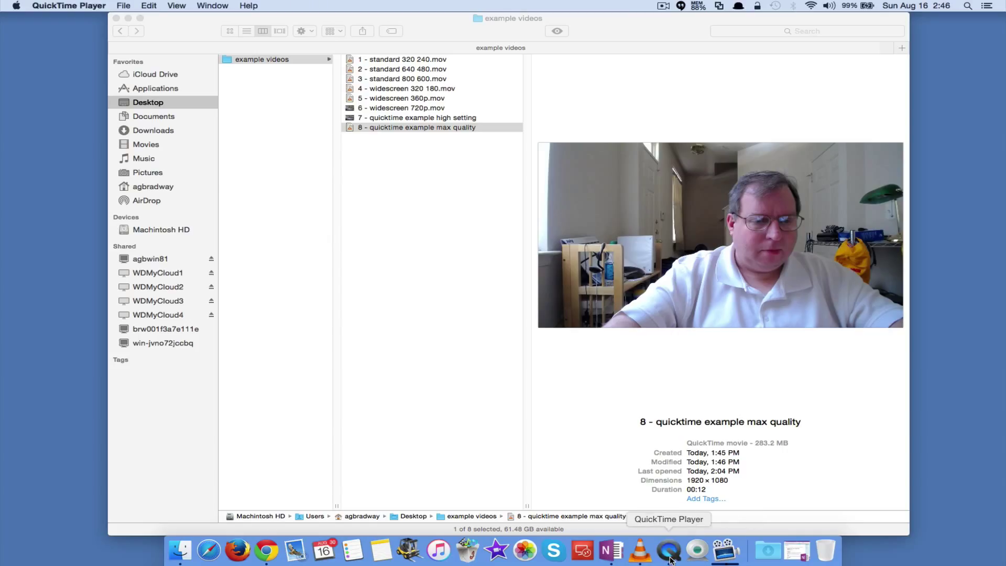
- Set QuickTime movie recording quality to Maximum, then close the recording preview
left_click(123, 5)
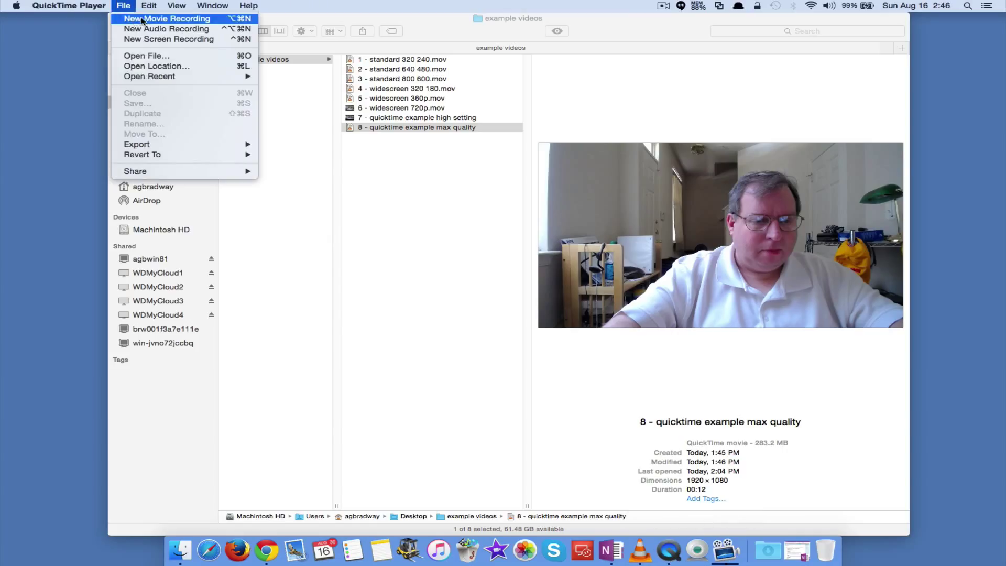
left_click(168, 18)
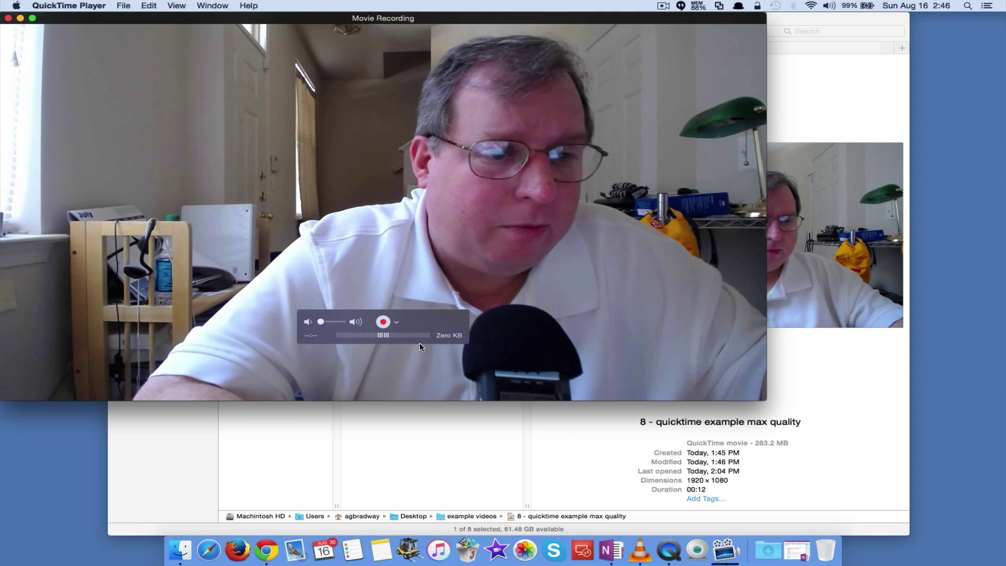
left_click(396, 322)
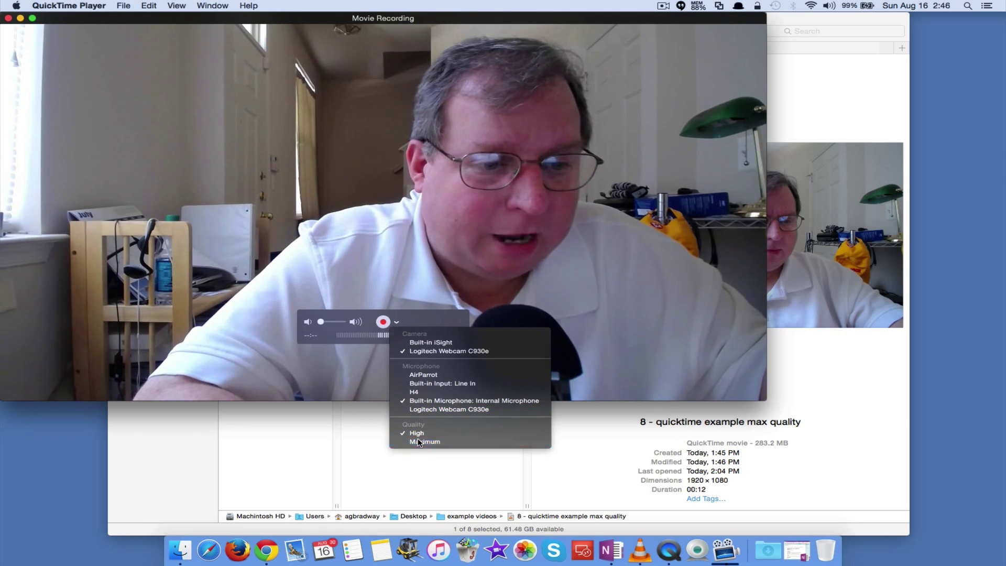
left_click(425, 441)
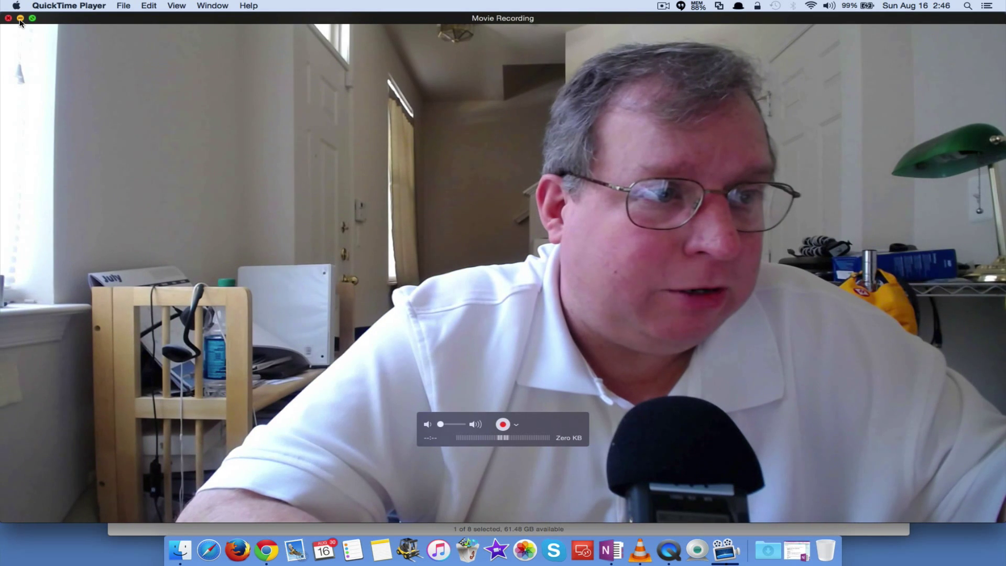
left_click(8, 17)
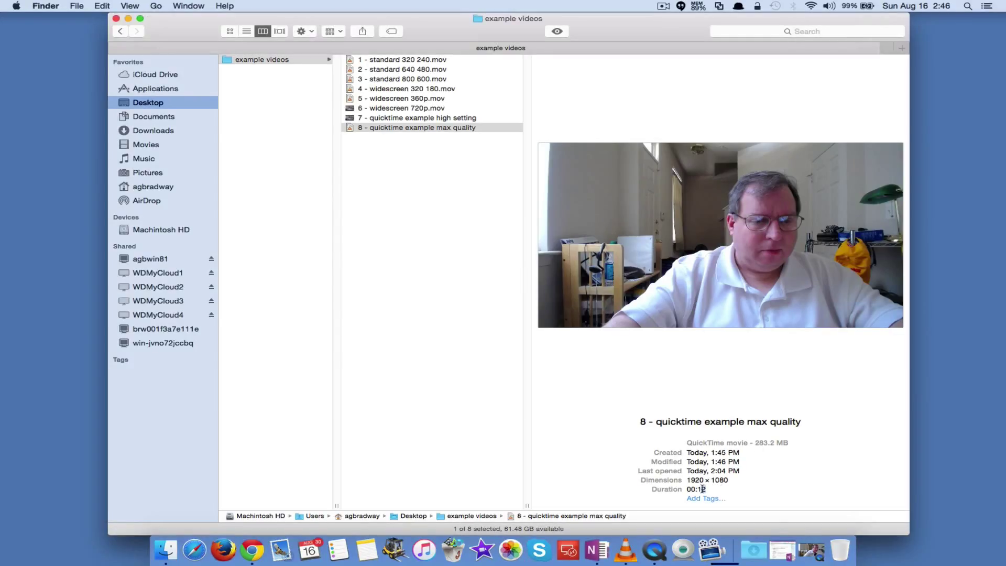
- Highlight the 283.2 MB size, then select '7 - quicktime example high setting' (1280 × 720)
double_click(761, 443)
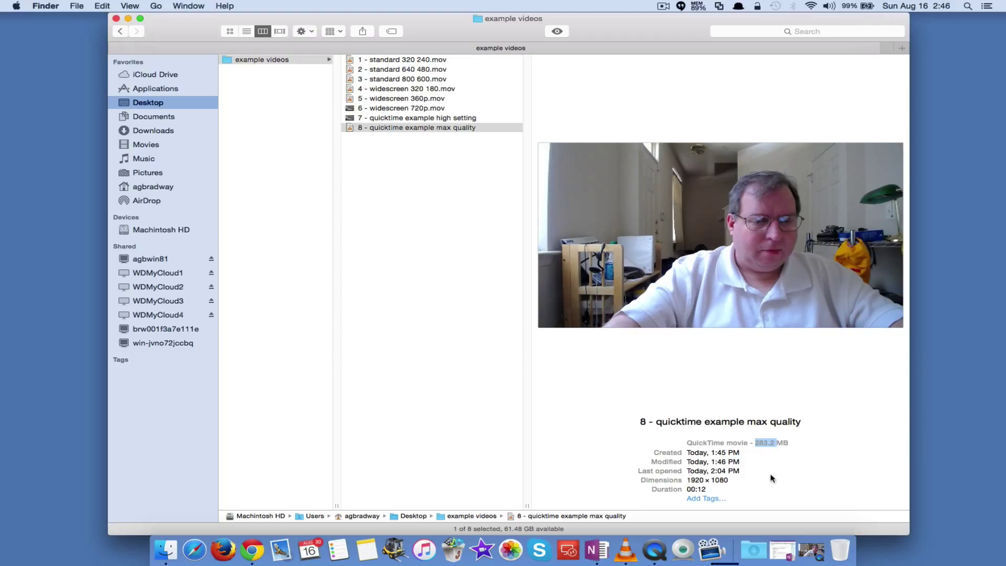
mouse_move(759, 478)
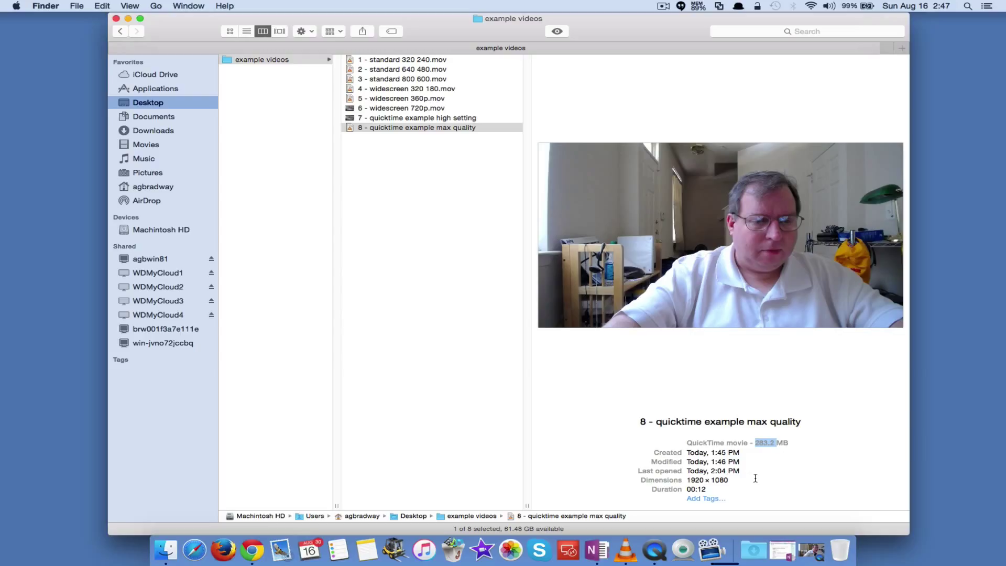
mouse_move(723, 450)
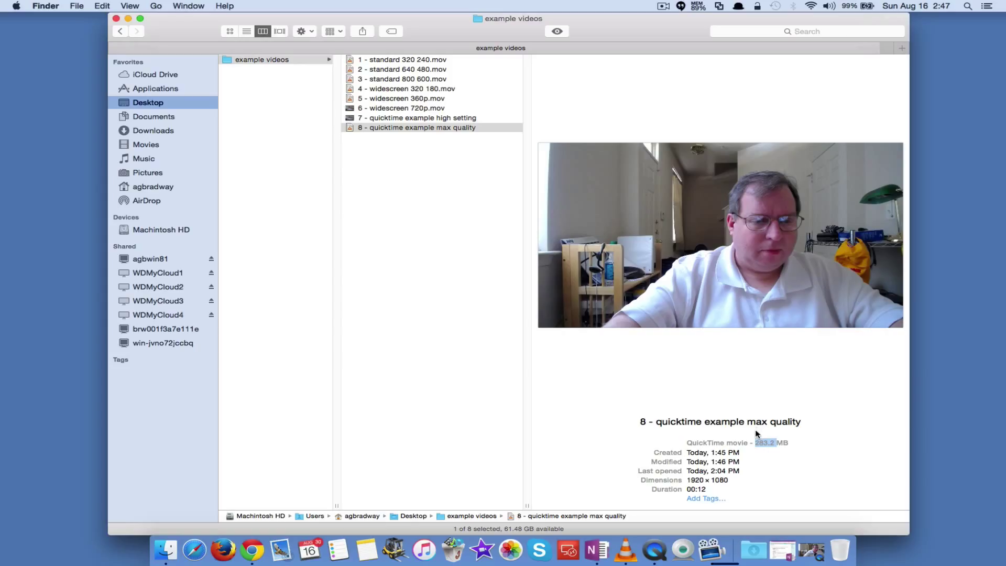
mouse_move(446, 125)
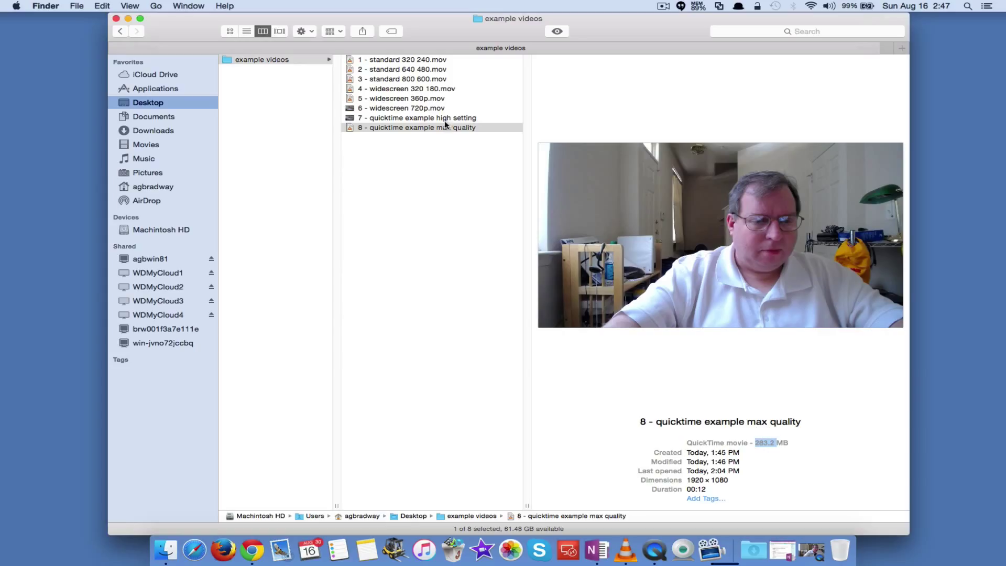
left_click(417, 117)
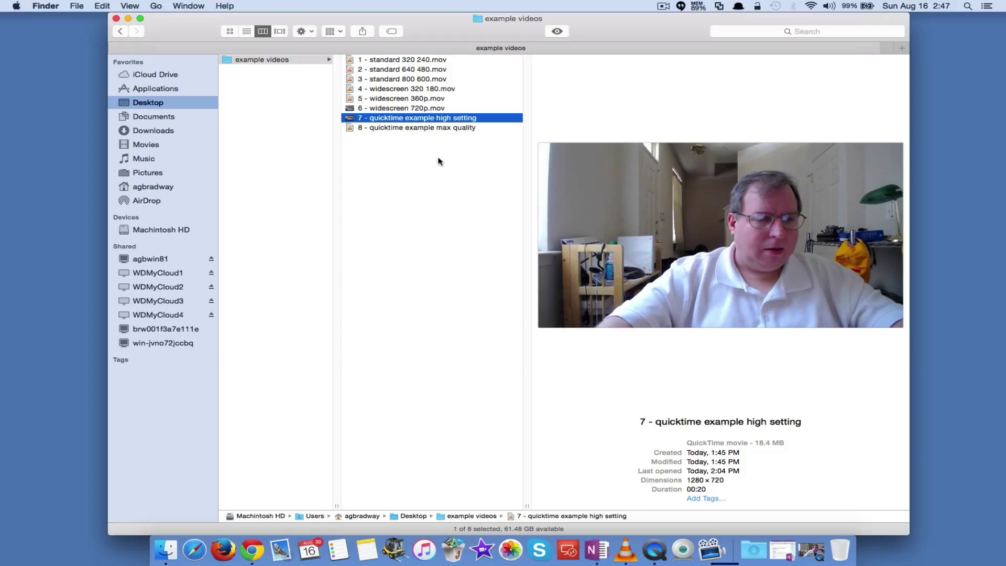
mouse_move(439, 130)
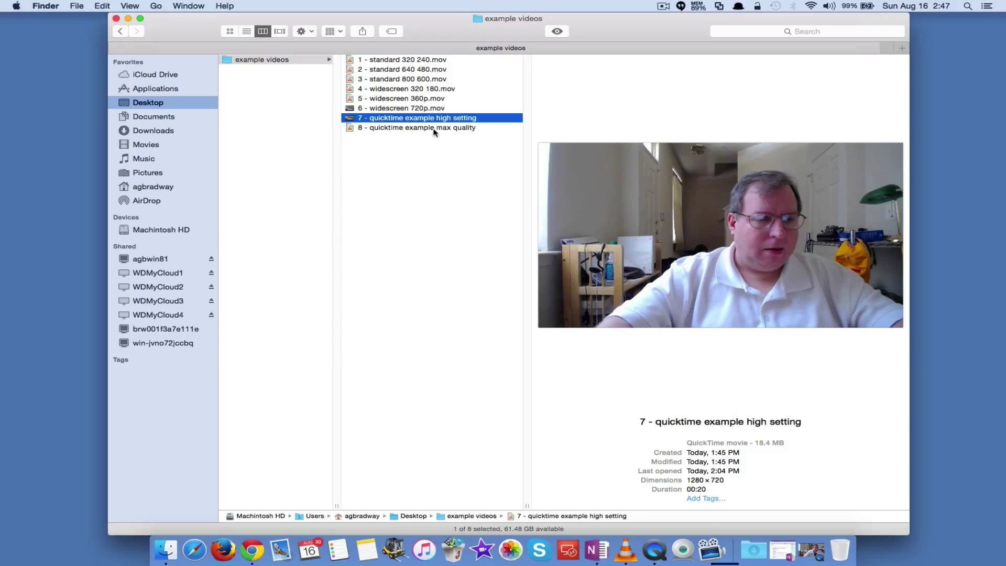